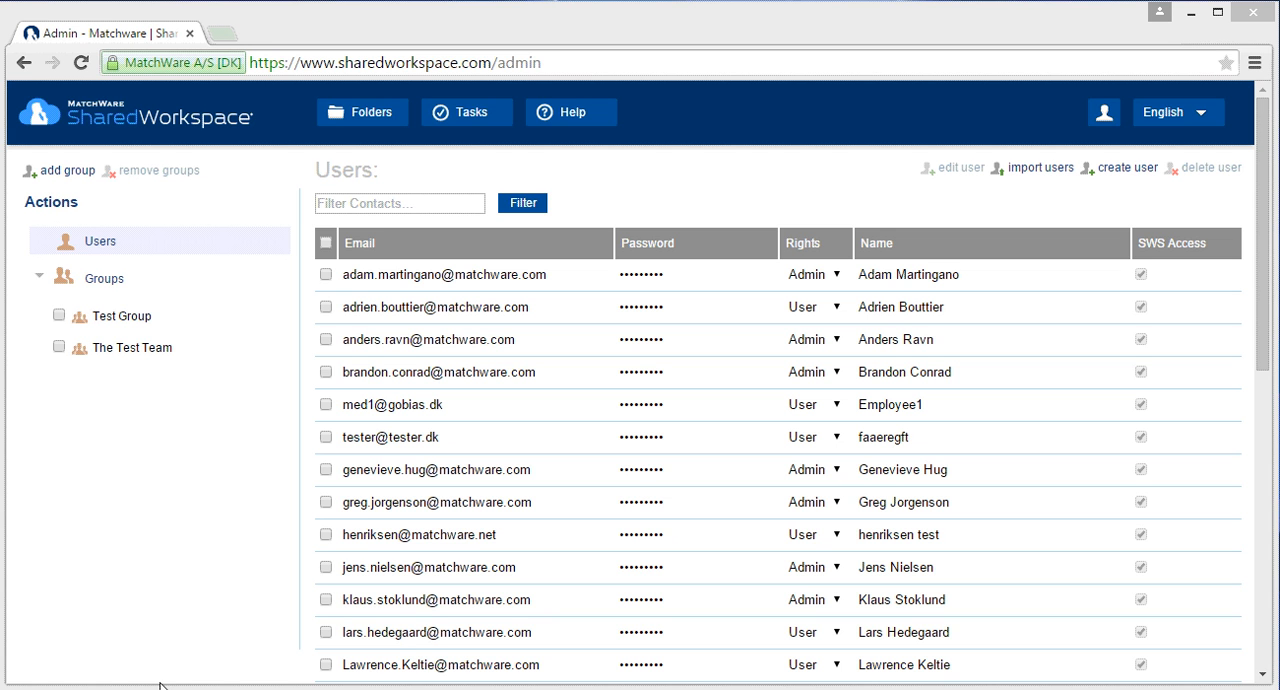
{"action": "mouse_move", "coordinate": [215, 499]}
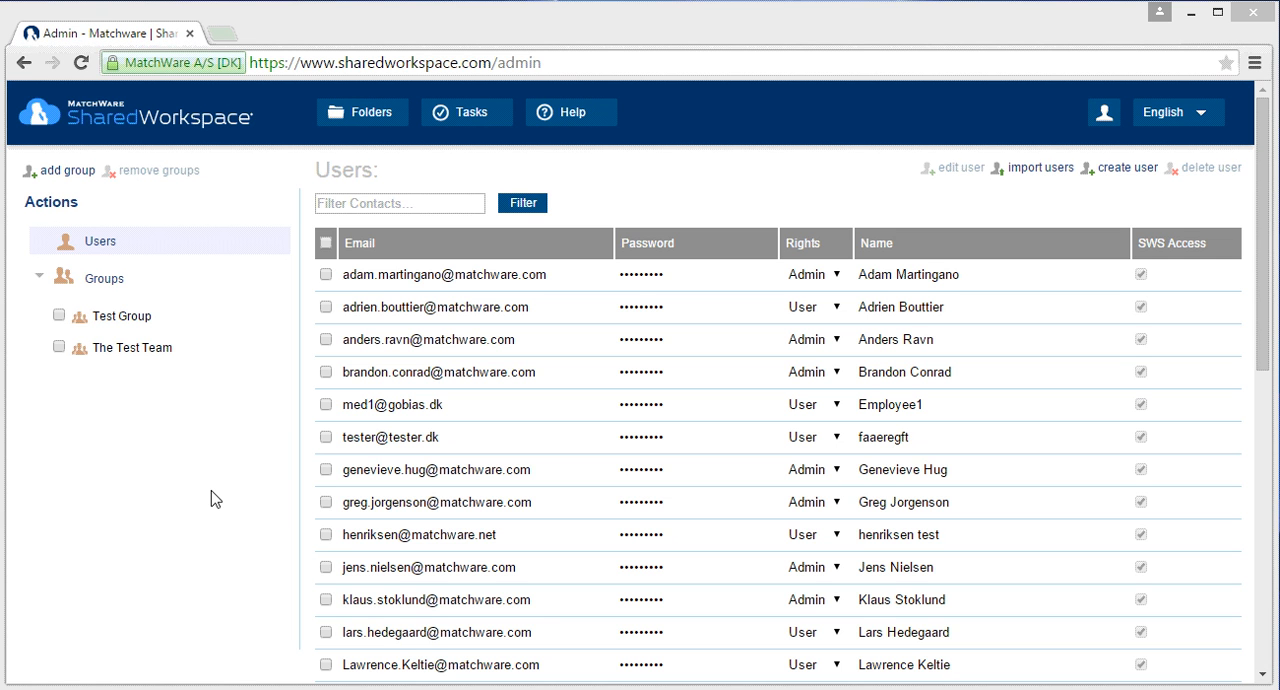
{"action": "mouse_move", "coordinate": [280, 347]}
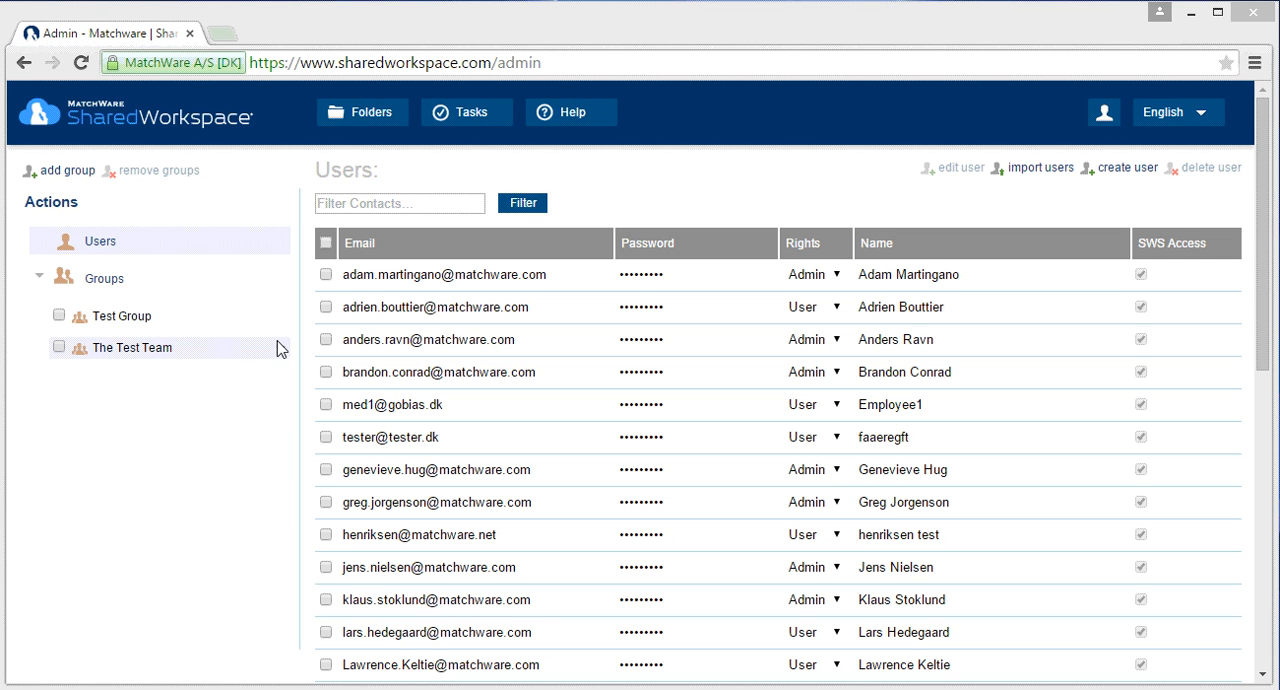
{"action": "mouse_move", "coordinate": [123, 286]}
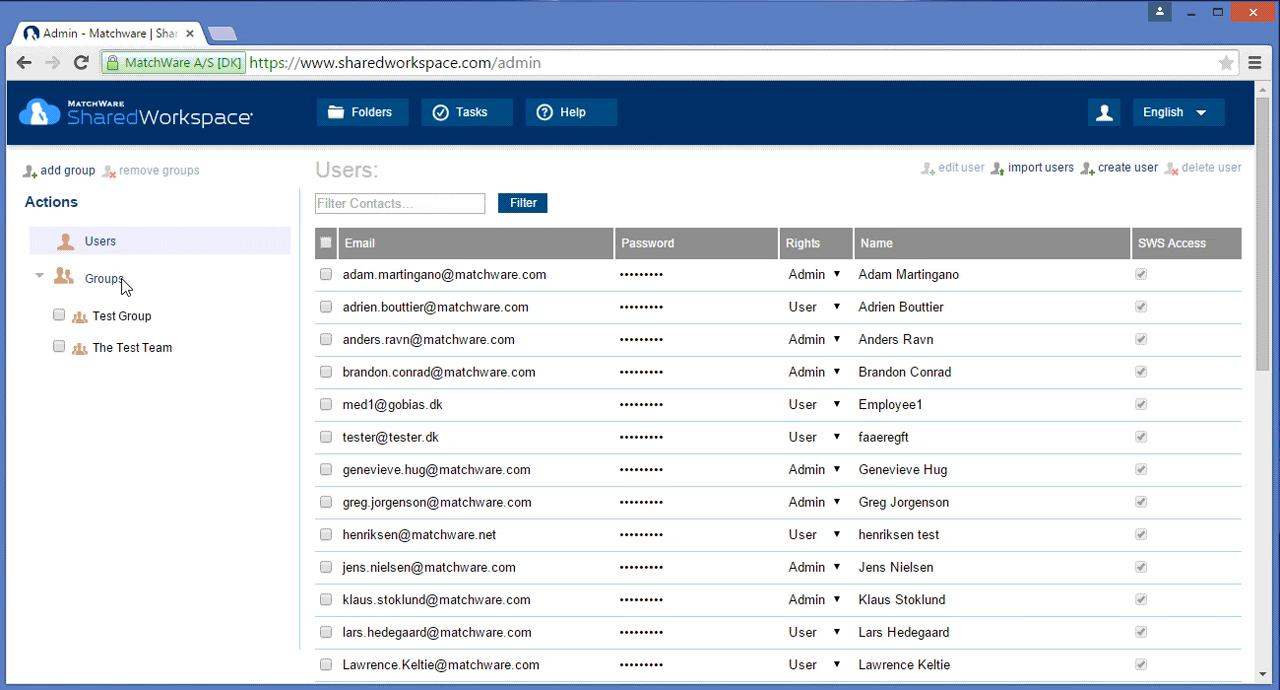
{"action": "mouse_move", "coordinate": [65, 170]}
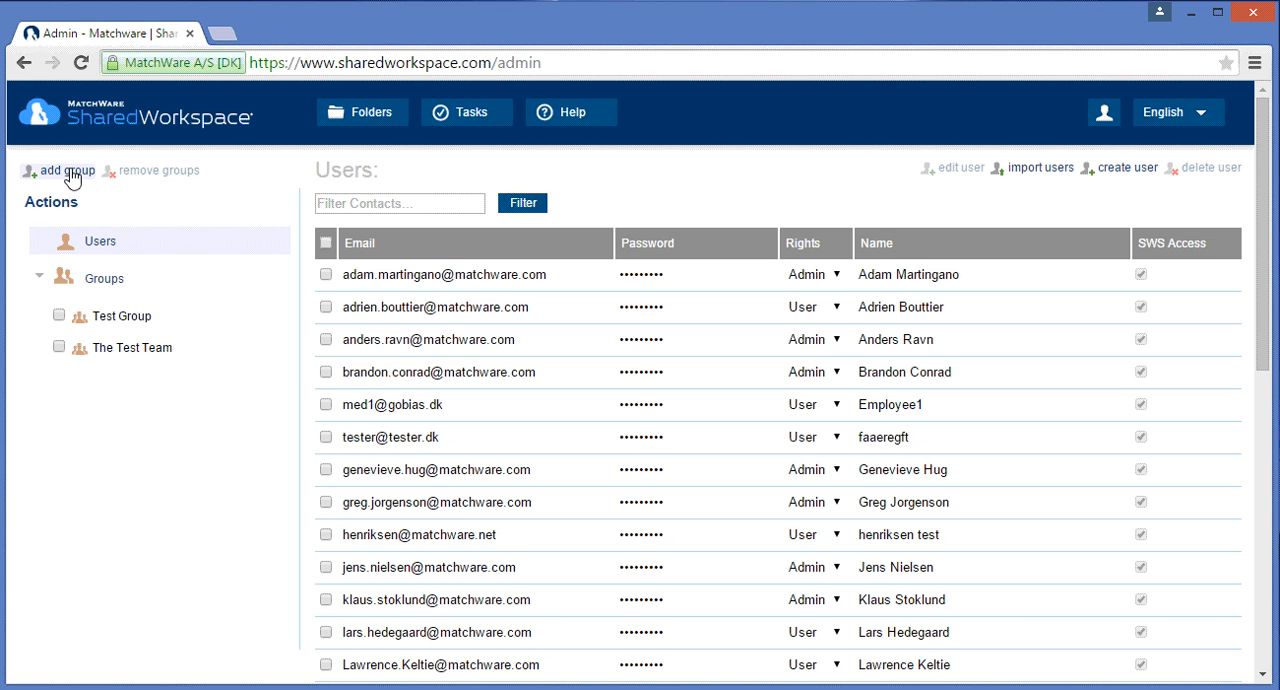
Step: Add a new group named 'My Team' and confirm it, showing its empty member list
{"action": "left_click", "coordinate": [65, 170]}
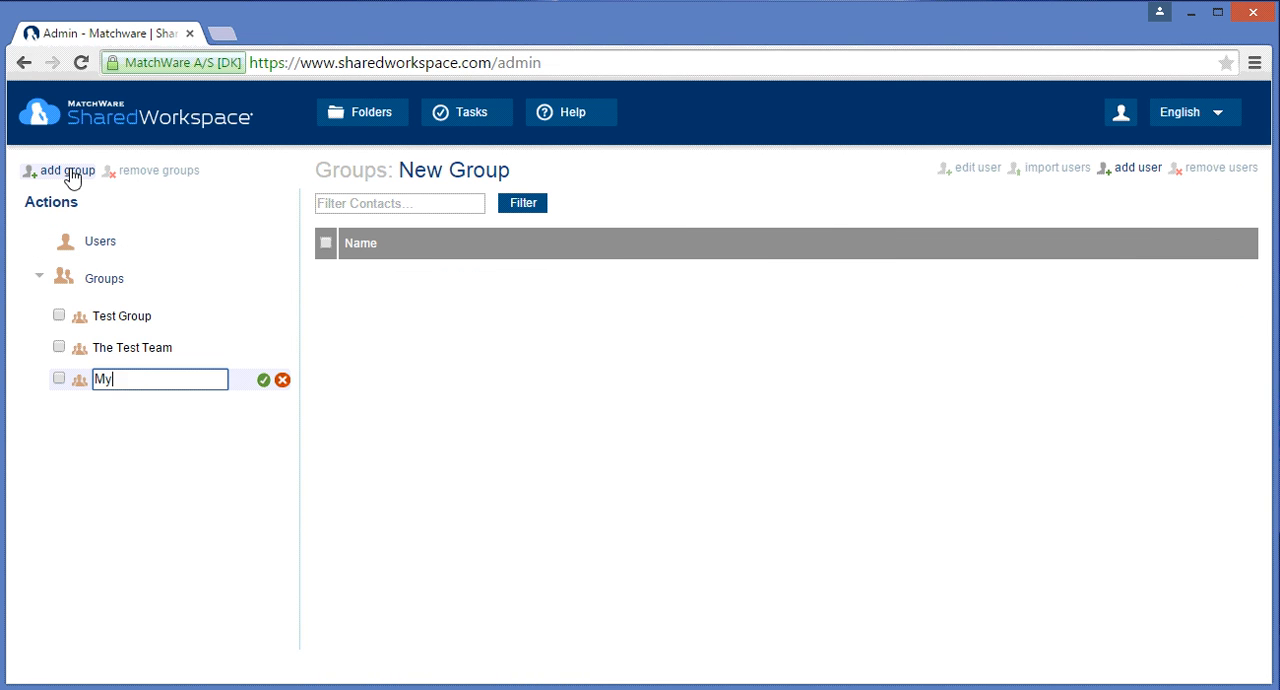
{"action": "type", "text": "Team"}
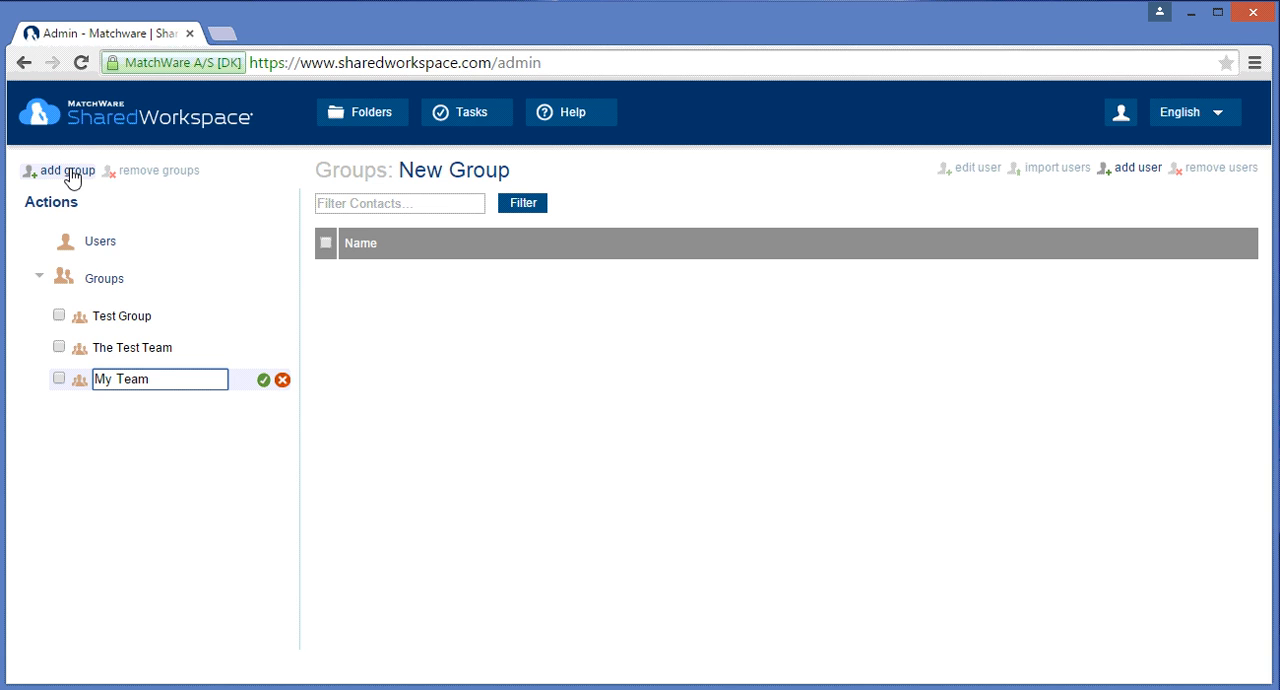
{"action": "mouse_move", "coordinate": [265, 383]}
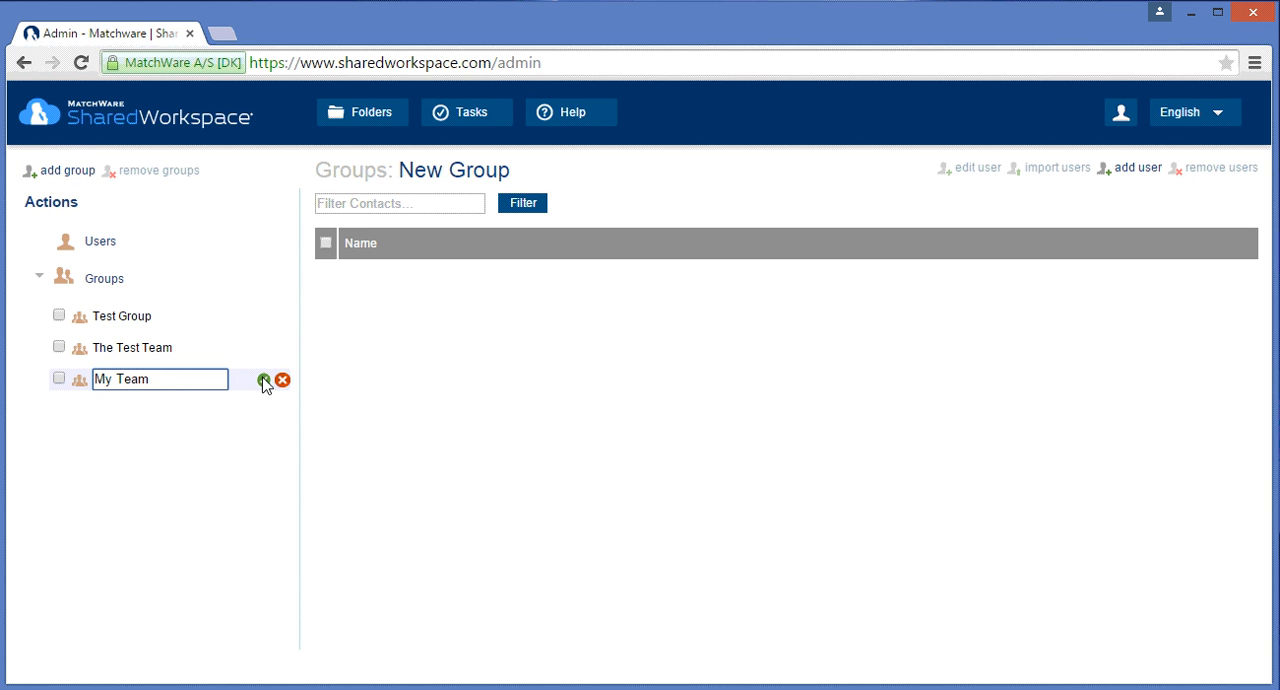
{"action": "left_click", "coordinate": [264, 380]}
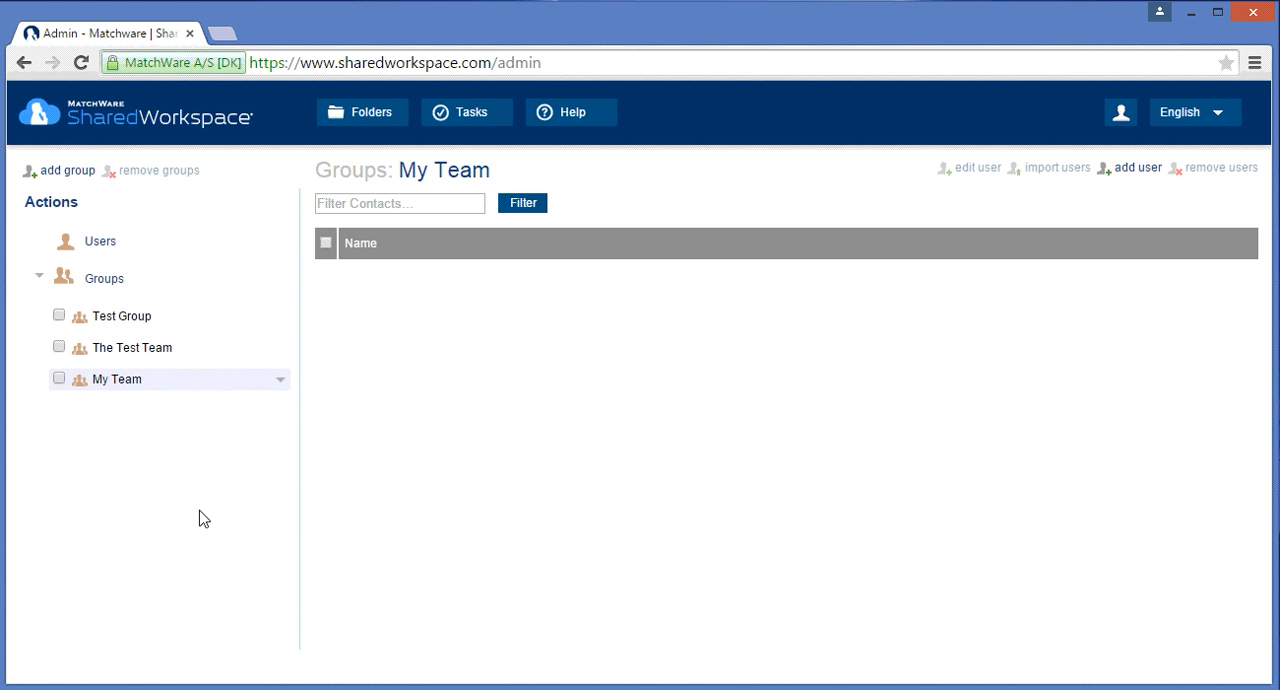
{"action": "mouse_move", "coordinate": [143, 383]}
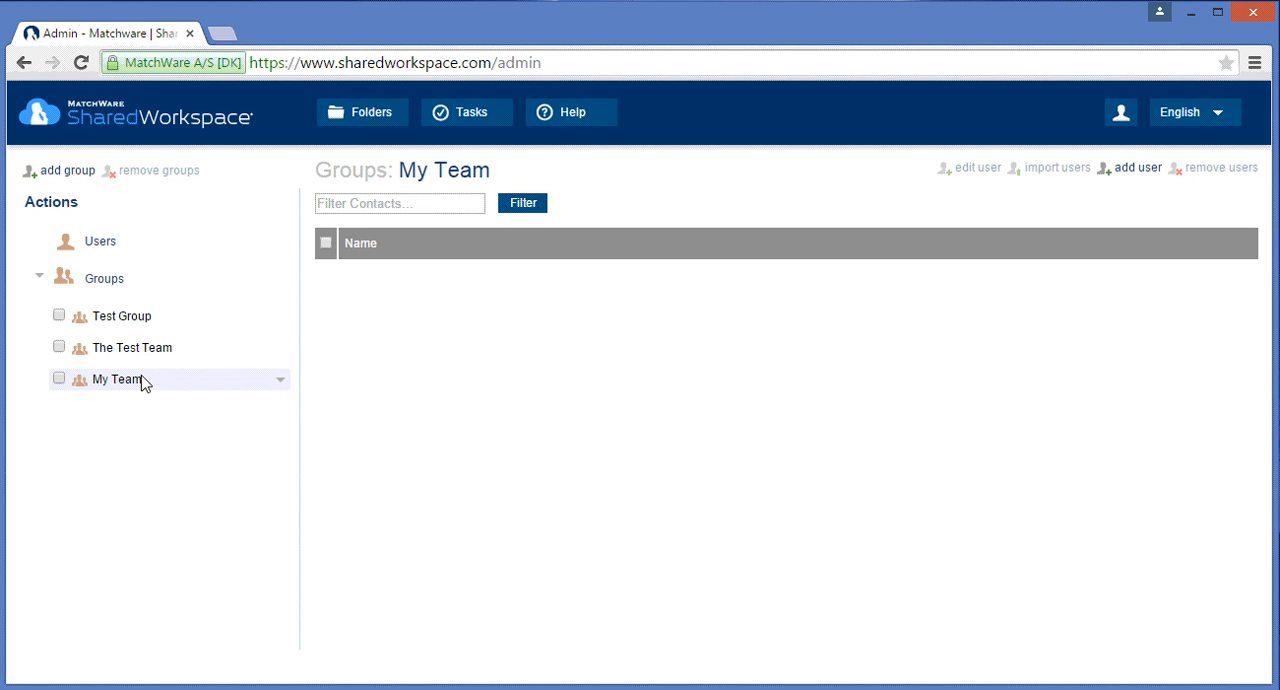
{"action": "mouse_move", "coordinate": [1155, 213]}
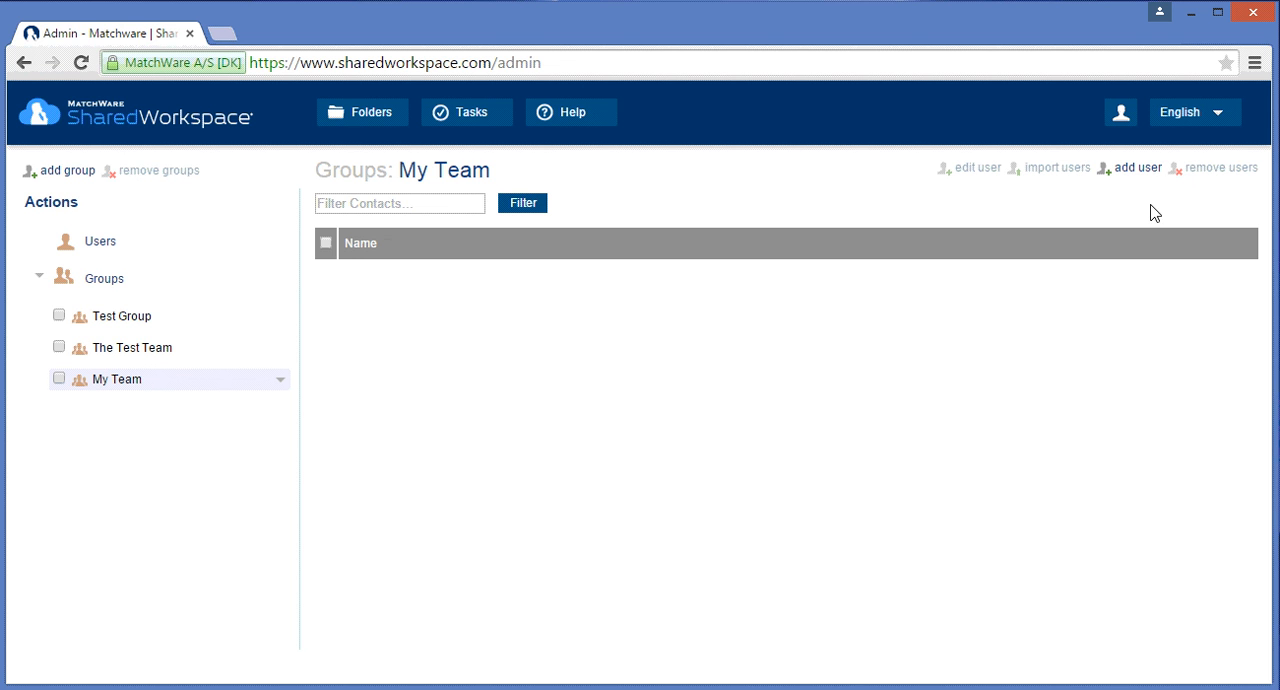
{"action": "left_click", "coordinate": [1137, 167]}
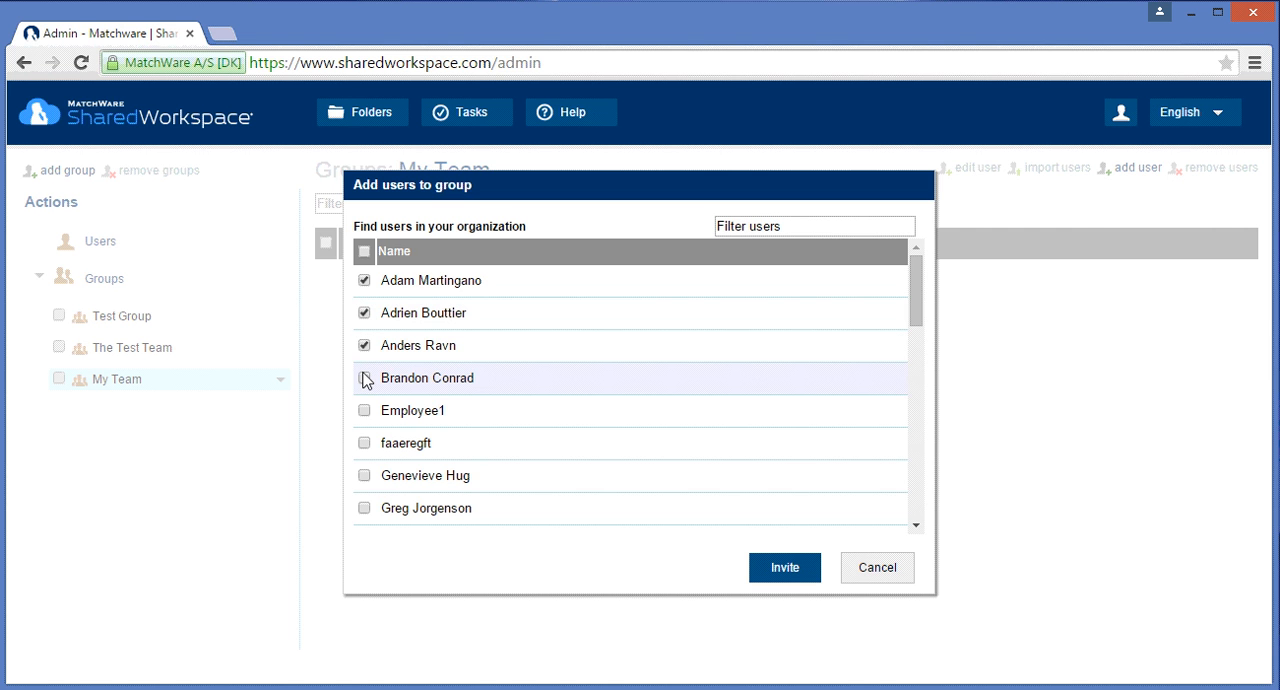
{"action": "left_click", "coordinate": [364, 378]}
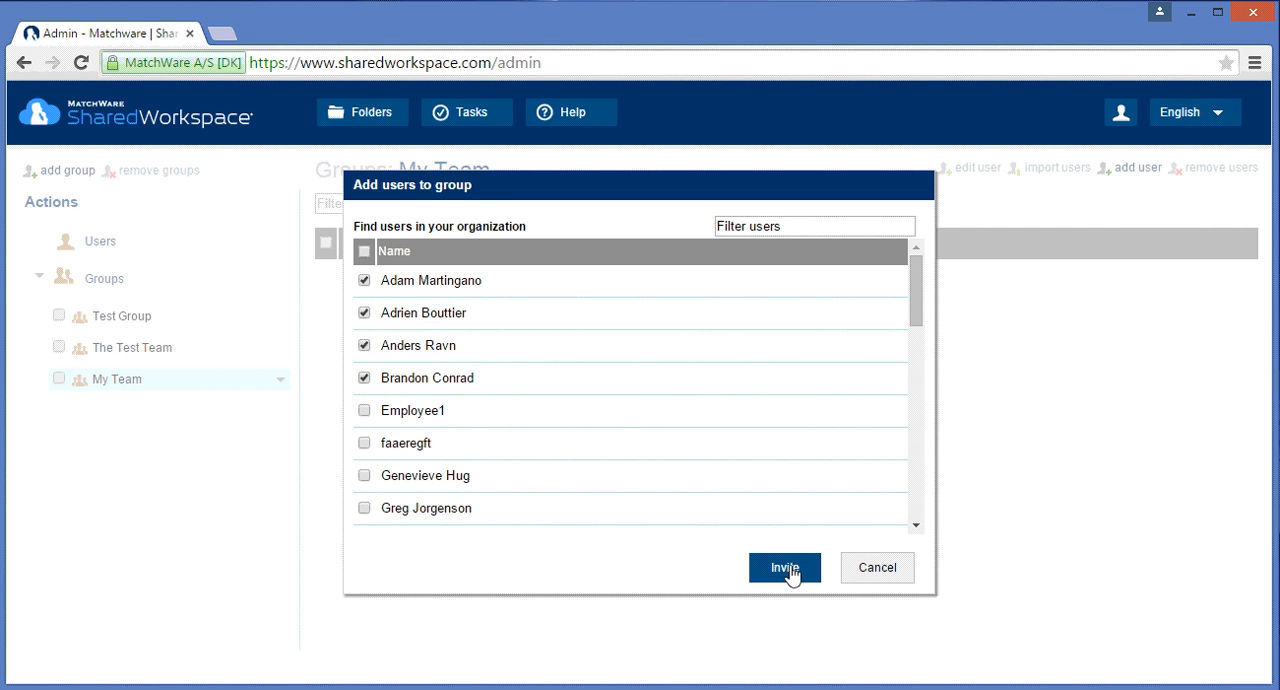
{"action": "left_click", "coordinate": [785, 567]}
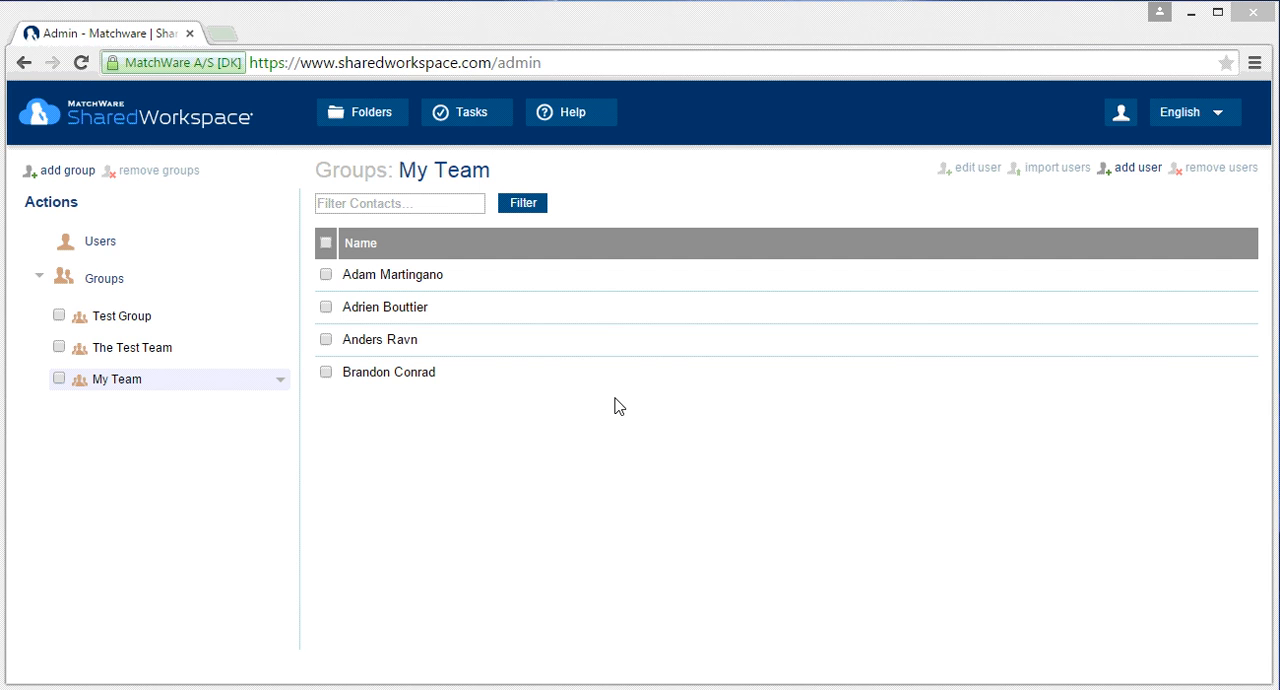
{"action": "mouse_move", "coordinate": [155, 395]}
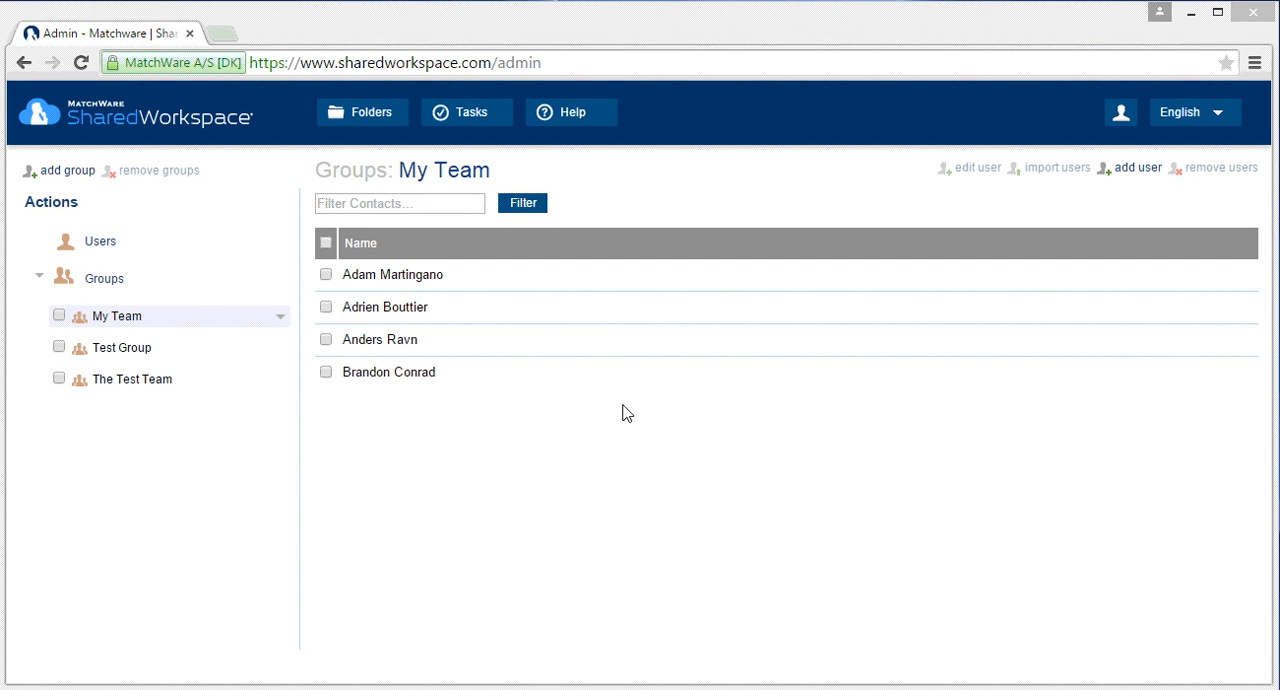
Step: Go to My Projects and show the action menu for Project launch.mvdx
{"action": "left_click", "coordinate": [362, 112]}
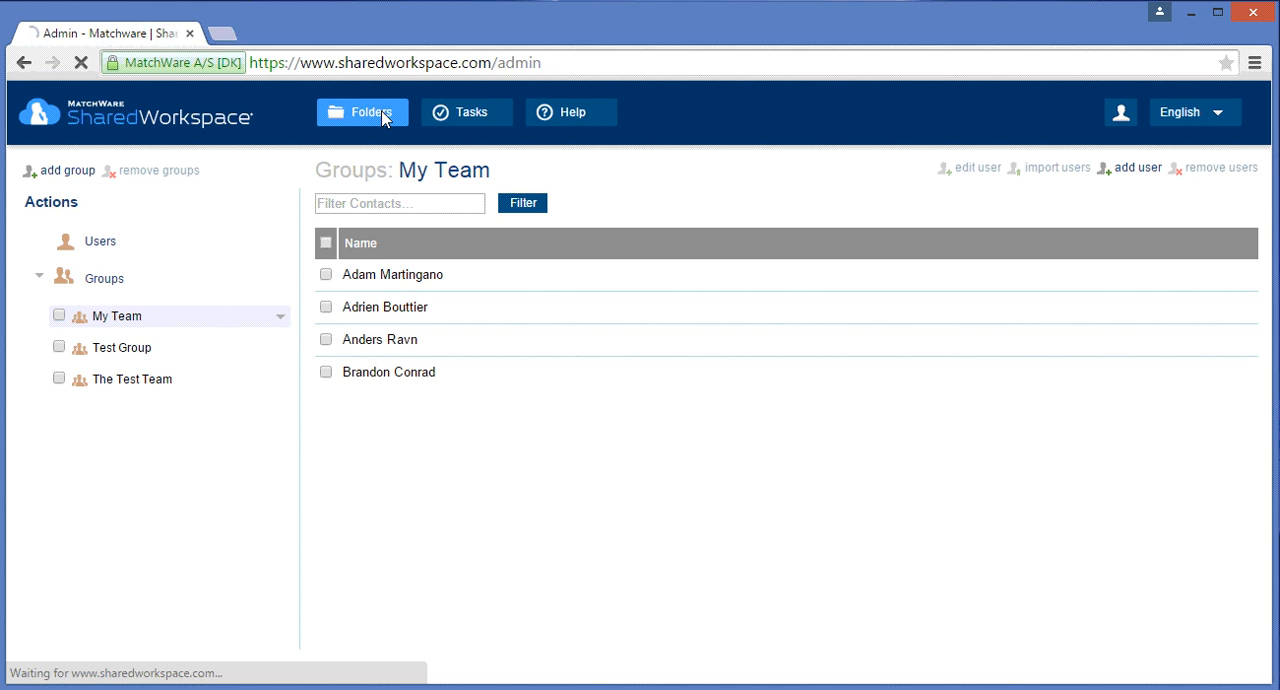
{"action": "left_click", "coordinate": [362, 111]}
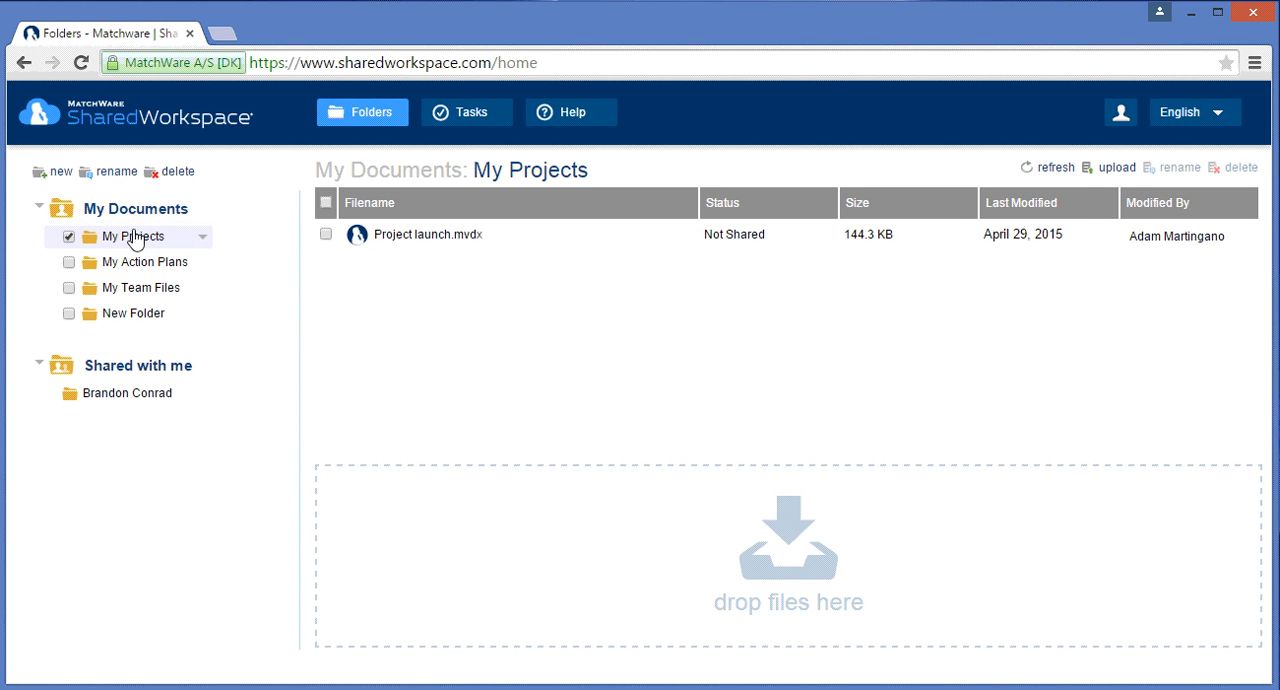
{"action": "mouse_move", "coordinate": [513, 256]}
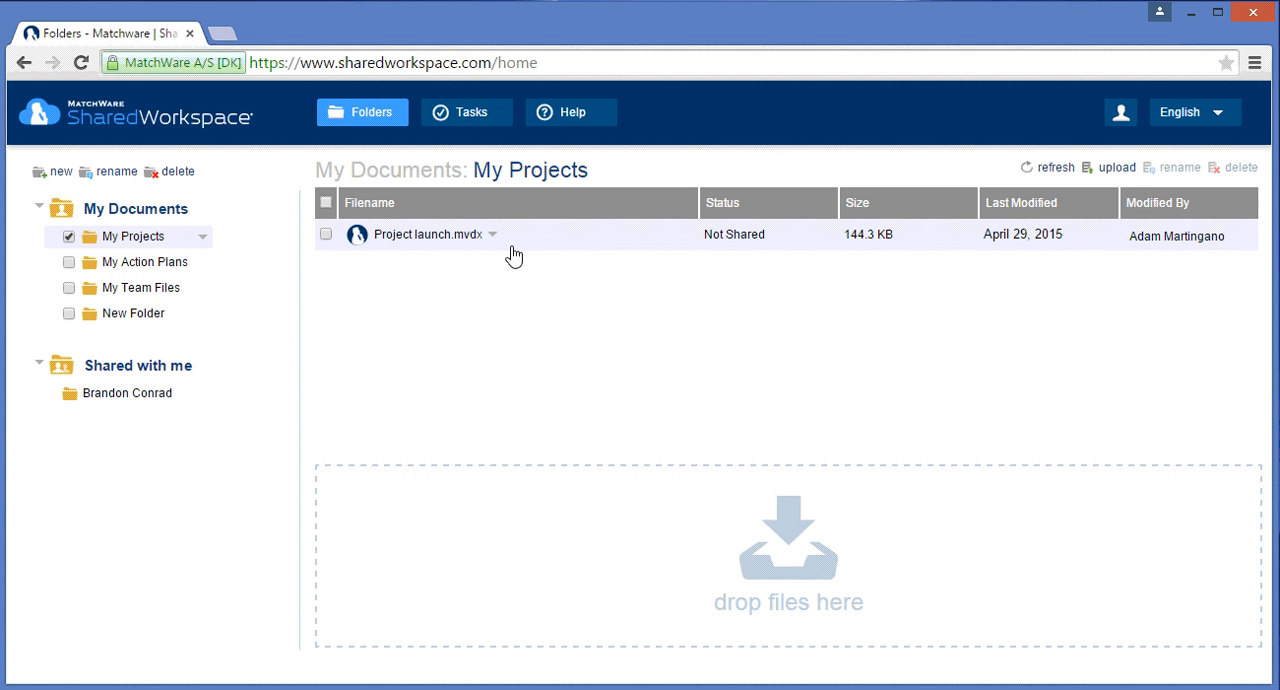
{"action": "left_click", "coordinate": [491, 233]}
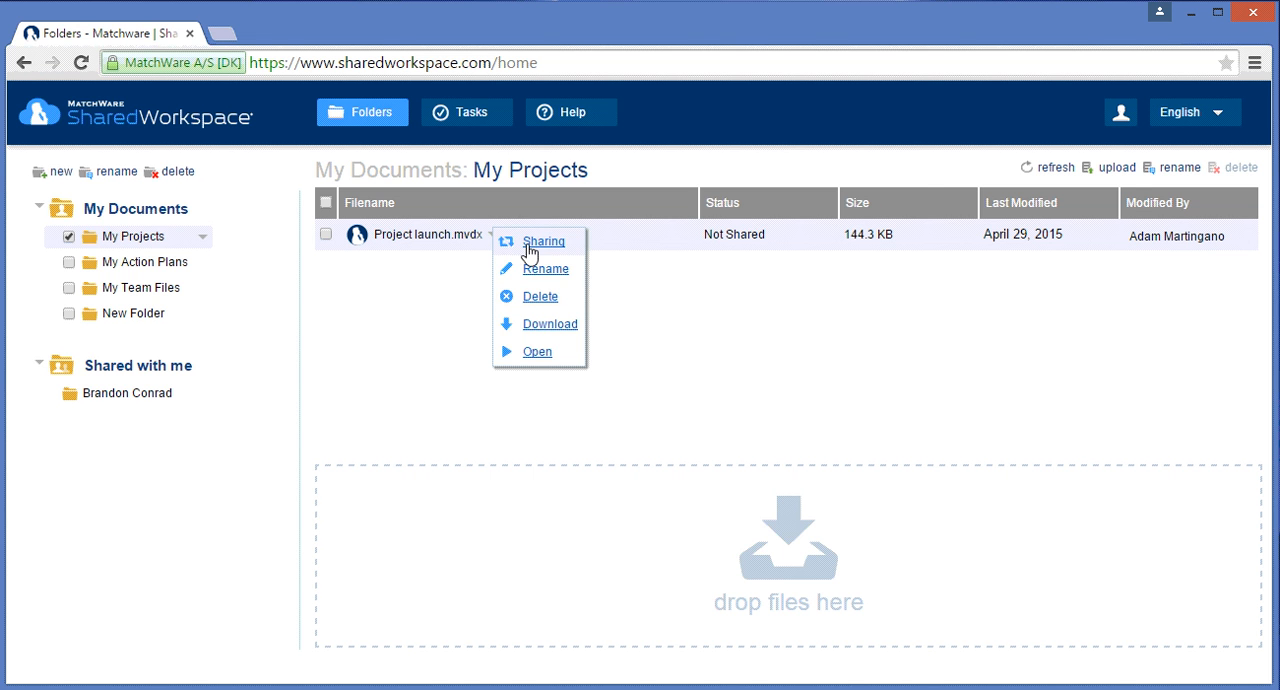
Step: In the file's sharing options, pick My Team (Group) from the contact list as recipient
{"action": "left_click", "coordinate": [544, 241]}
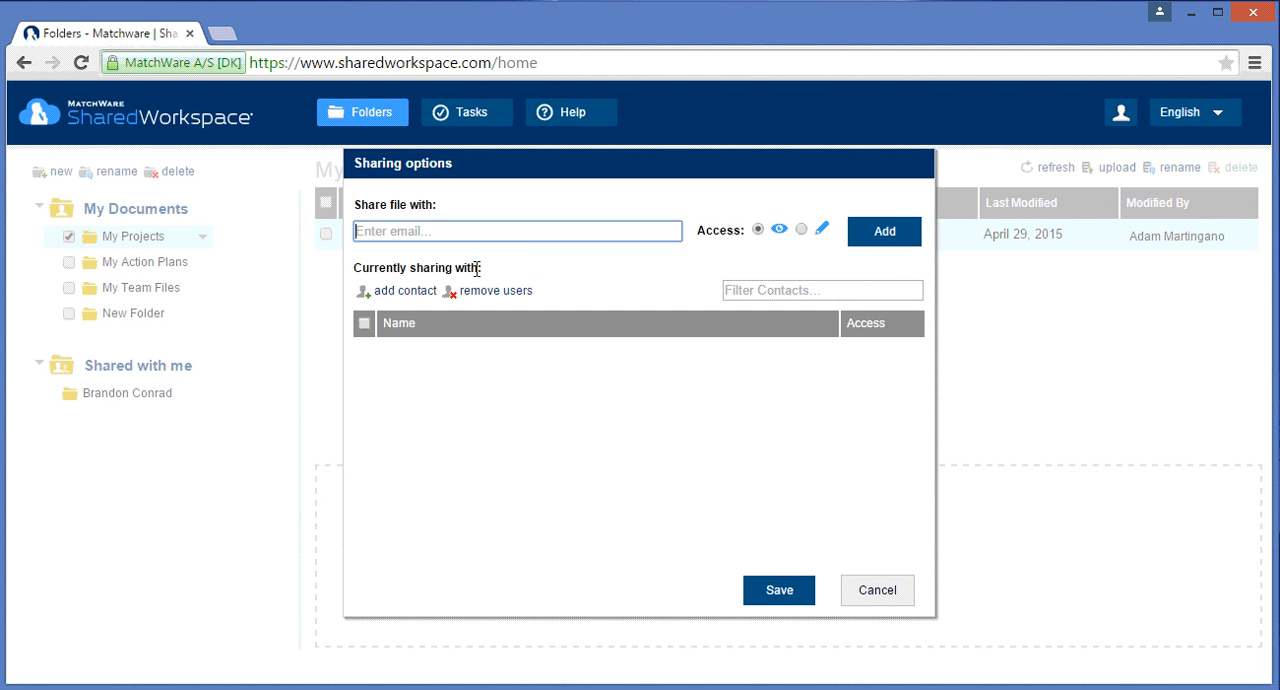
{"action": "left_click", "coordinate": [402, 290]}
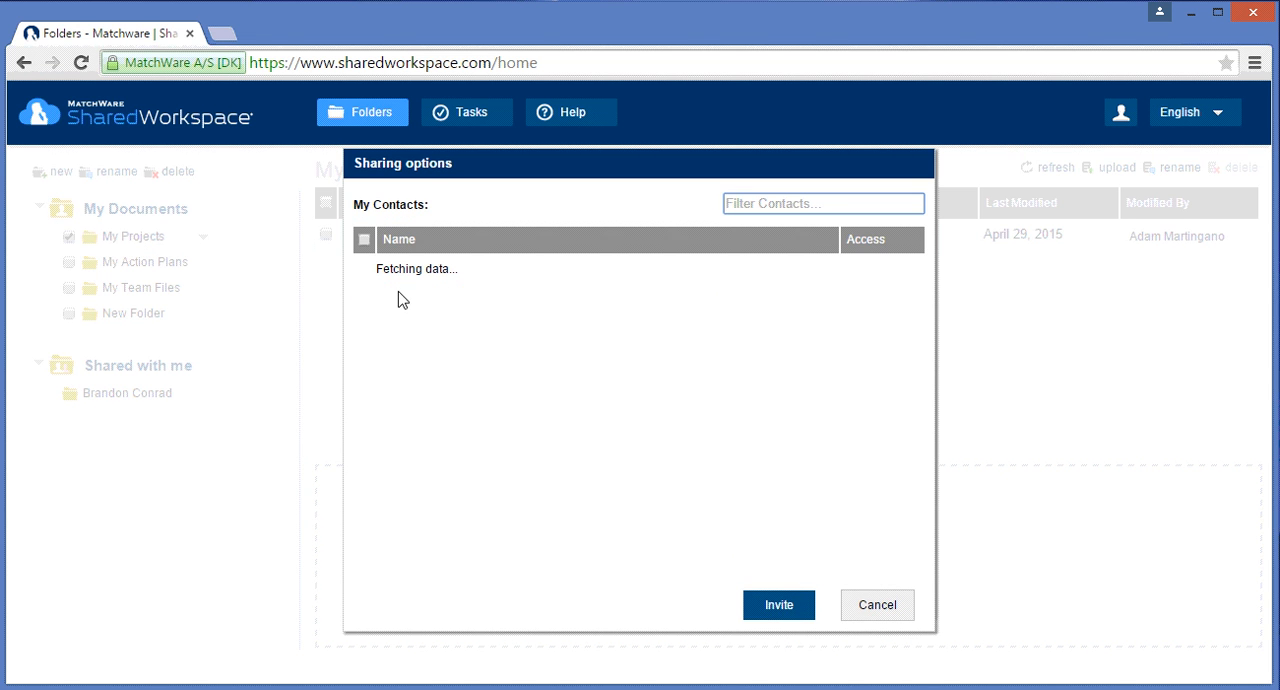
{"action": "mouse_move", "coordinate": [560, 388]}
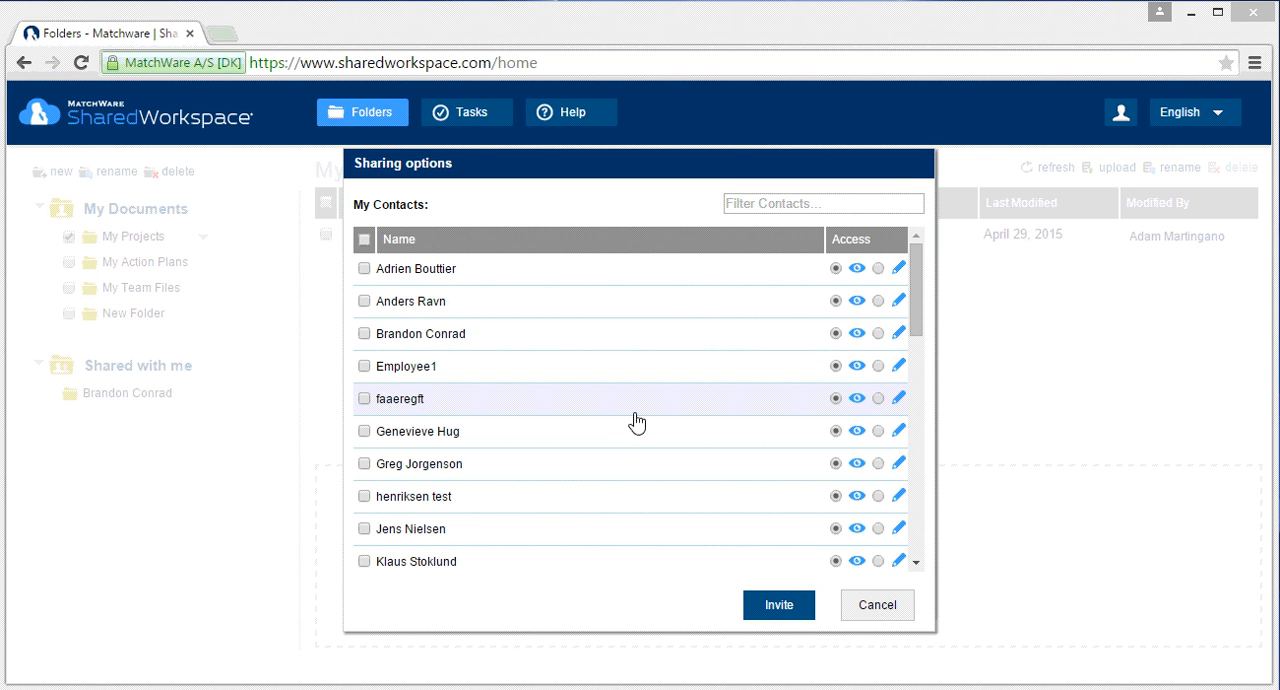
{"action": "mouse_move", "coordinate": [669, 348]}
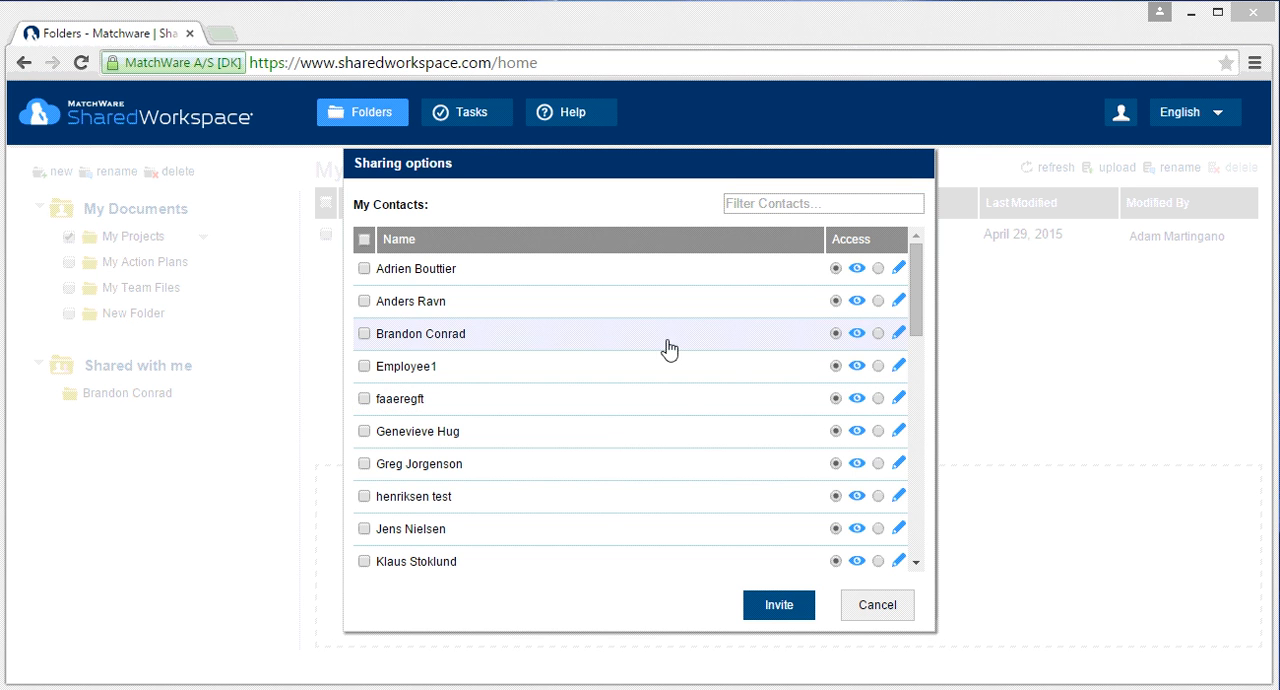
{"action": "scroll", "scroll_direction": "down", "scroll_amount": 3}
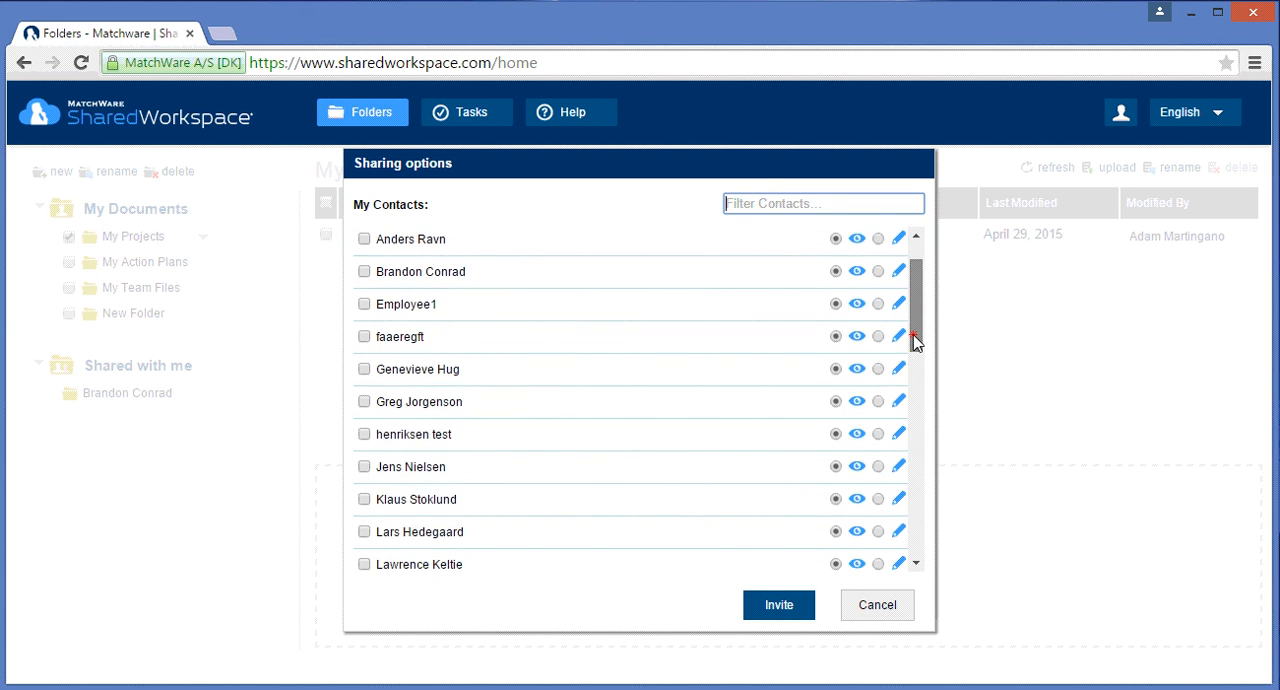
{"action": "scroll", "scroll_direction": "down", "scroll_amount": 3}
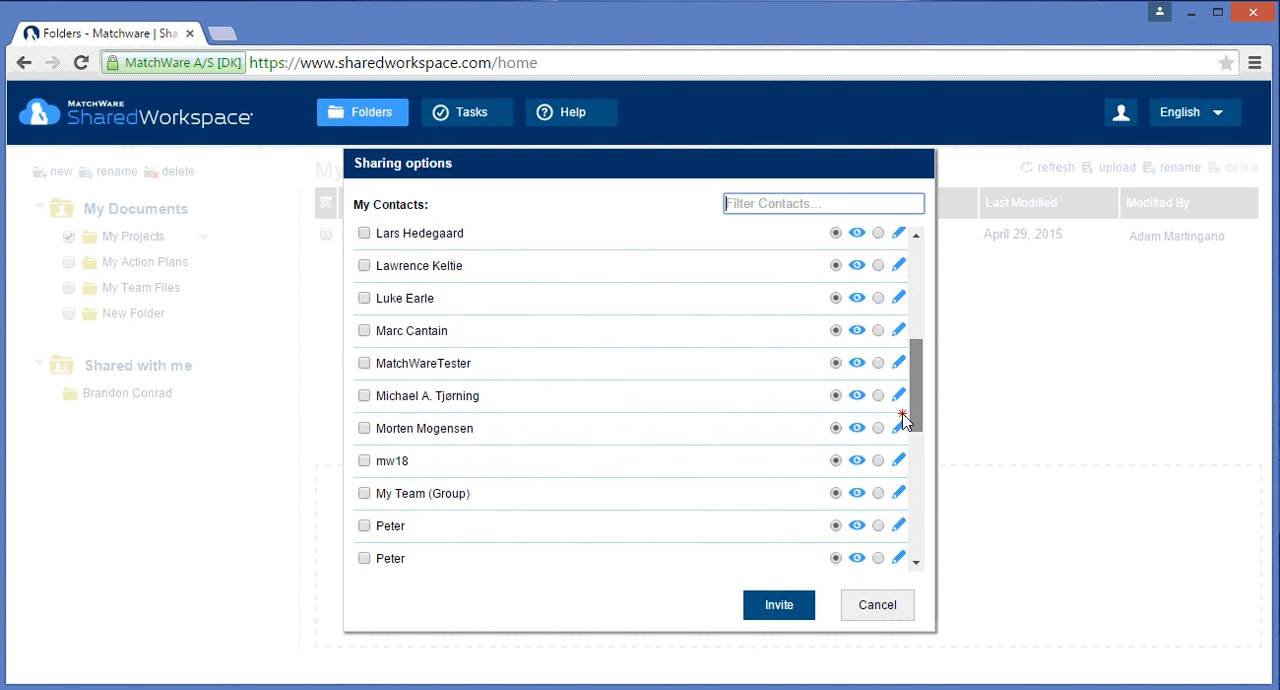
{"action": "scroll", "scroll_direction": "down", "scroll_amount": 3}
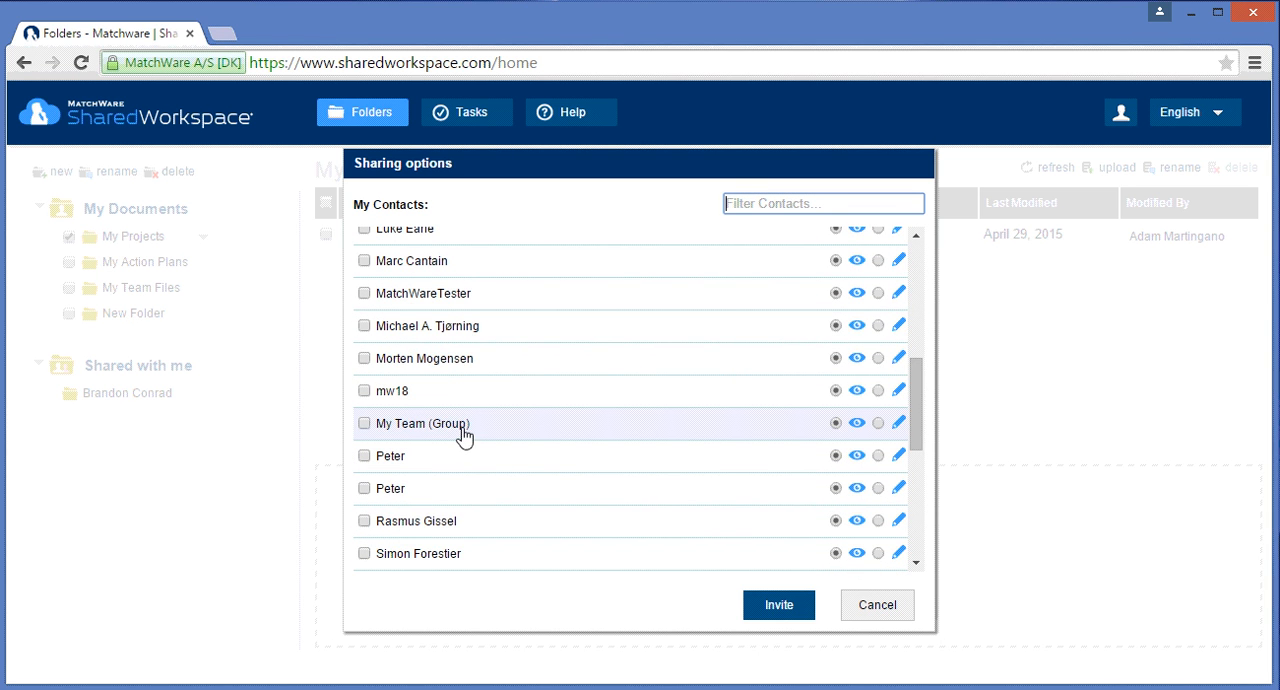
{"action": "left_click", "coordinate": [364, 423]}
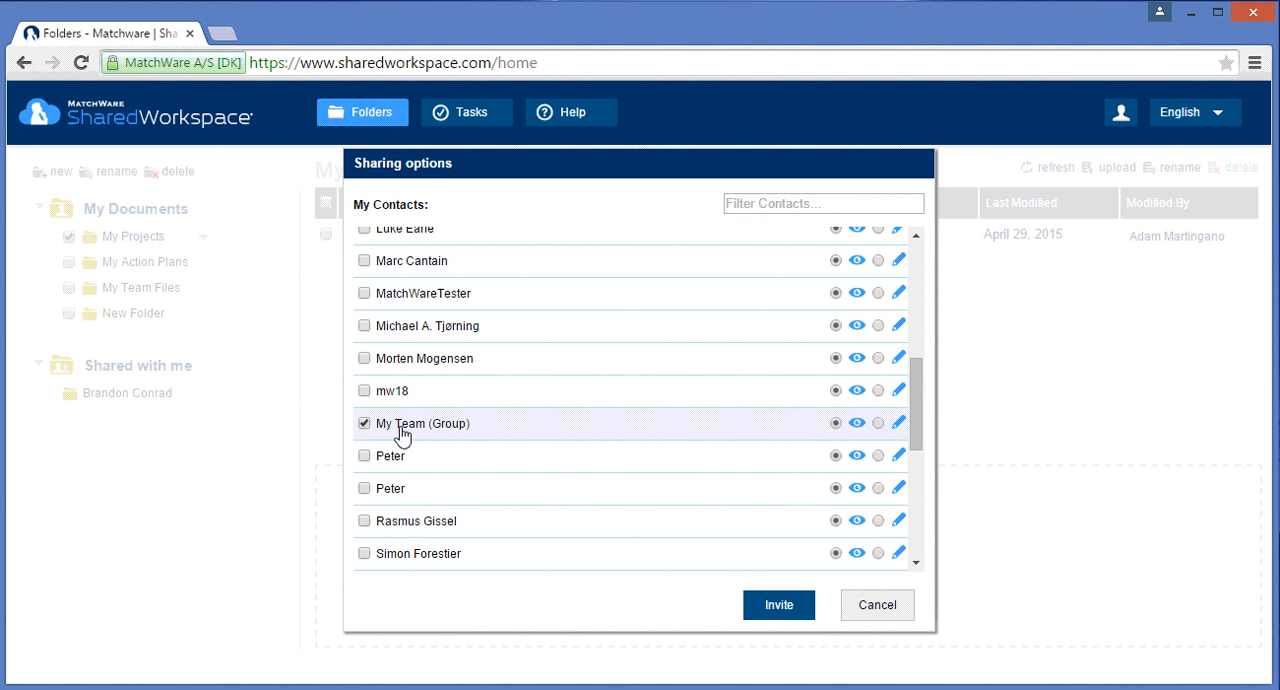
{"action": "mouse_move", "coordinate": [880, 448]}
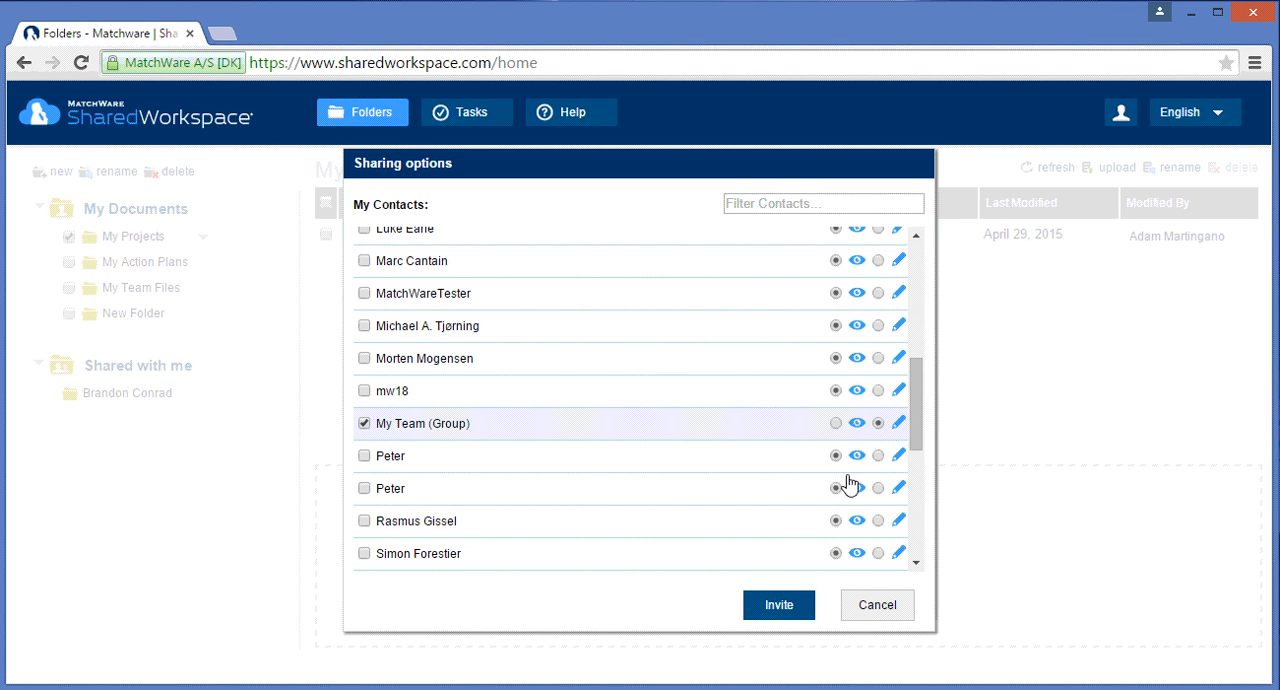
Step: Give My Team write access to Project launch.mvdx, then cancel out of the sharing options
{"action": "left_click", "coordinate": [778, 604]}
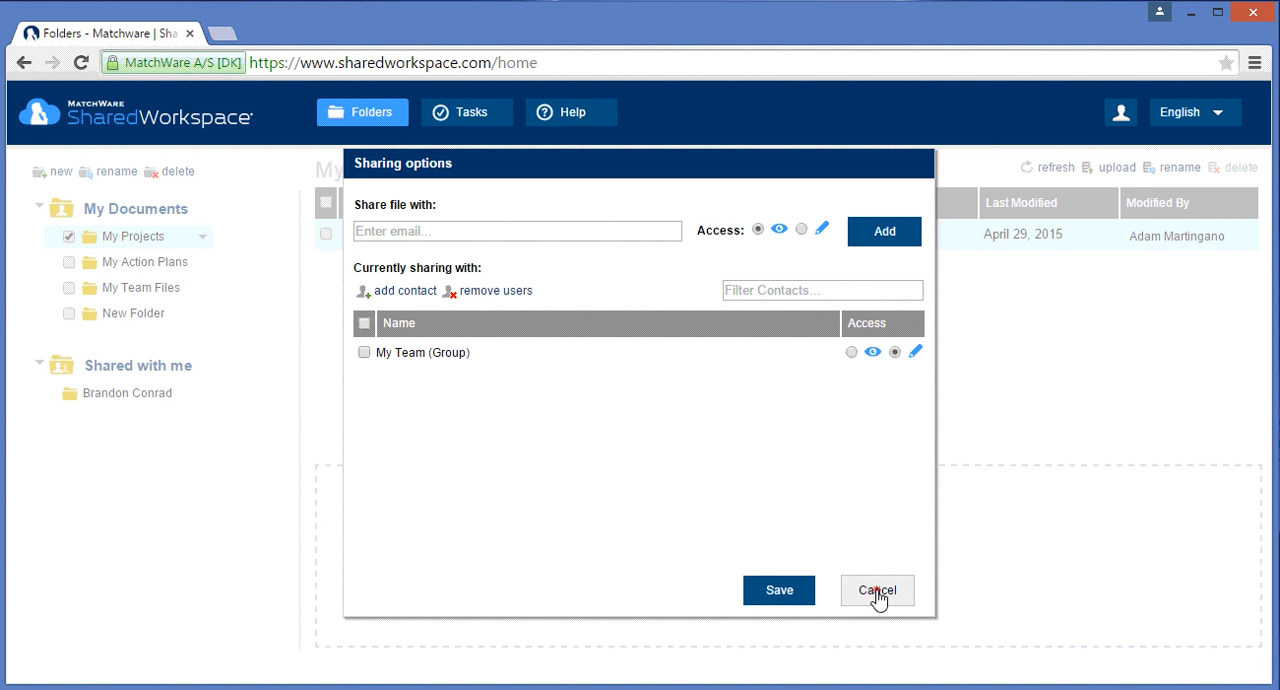
{"action": "left_click", "coordinate": [877, 590]}
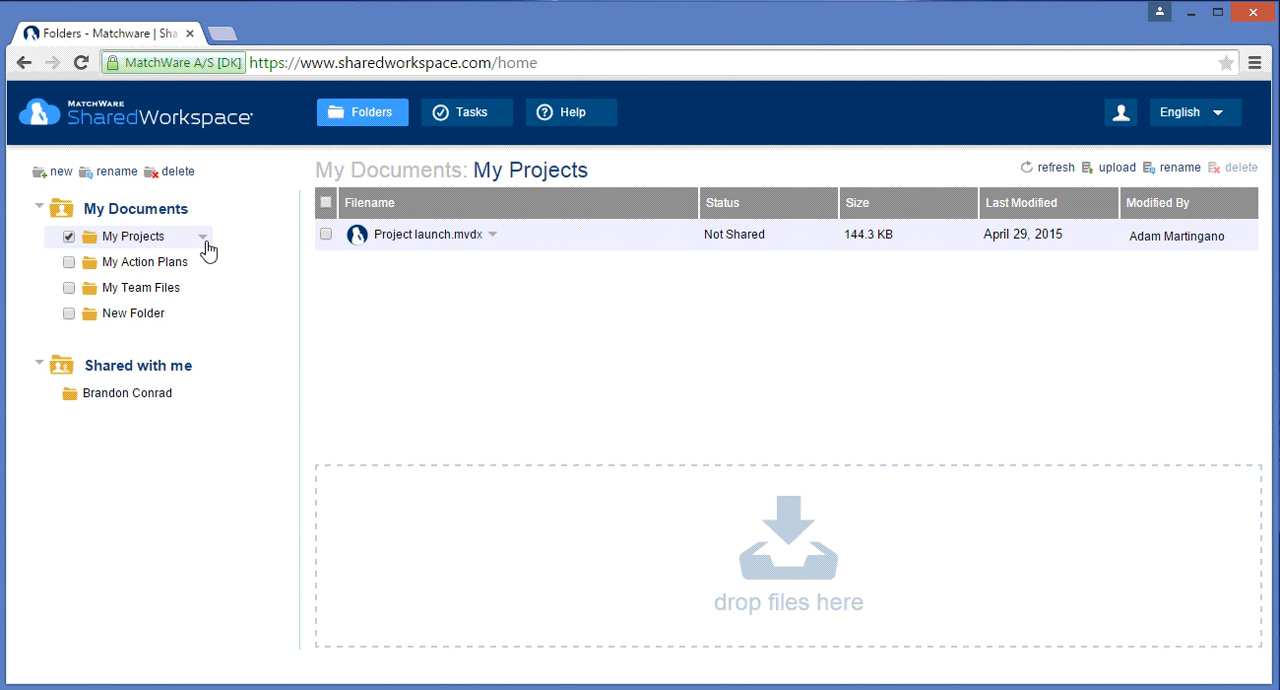
Step: In the My Projects folder's sharing options, choose My Team (Group) as recipient
{"action": "left_click", "coordinate": [205, 237]}
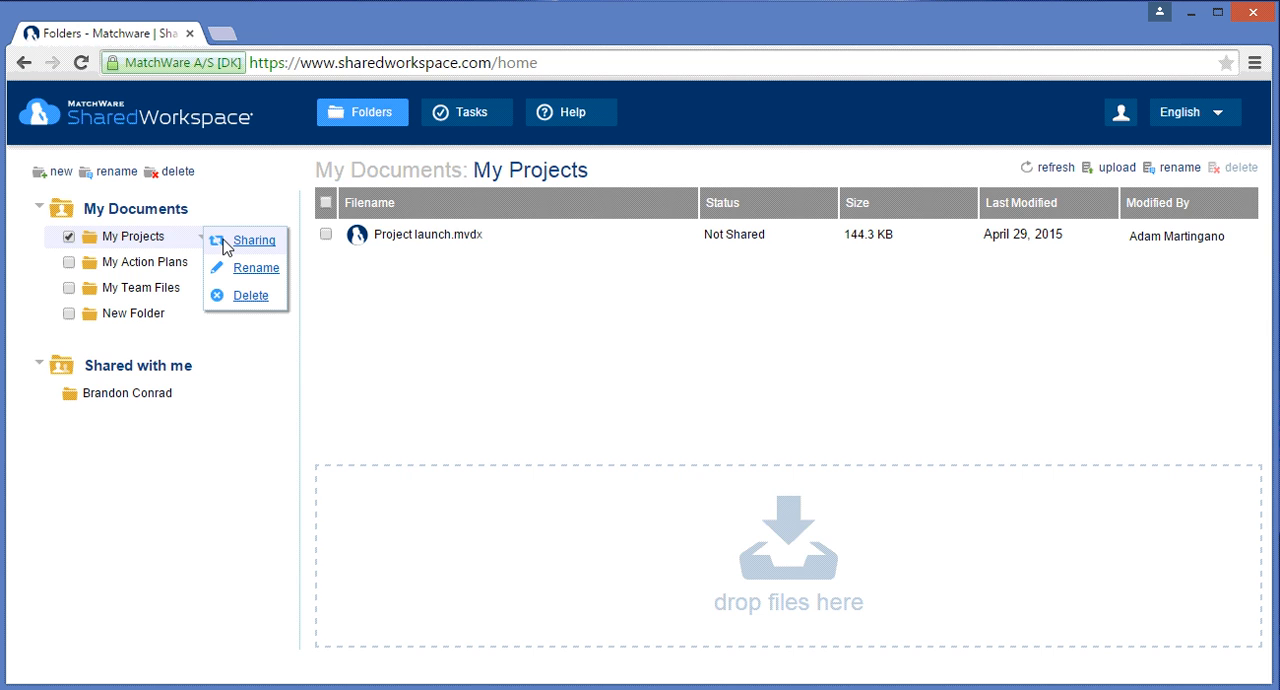
{"action": "left_click", "coordinate": [254, 240]}
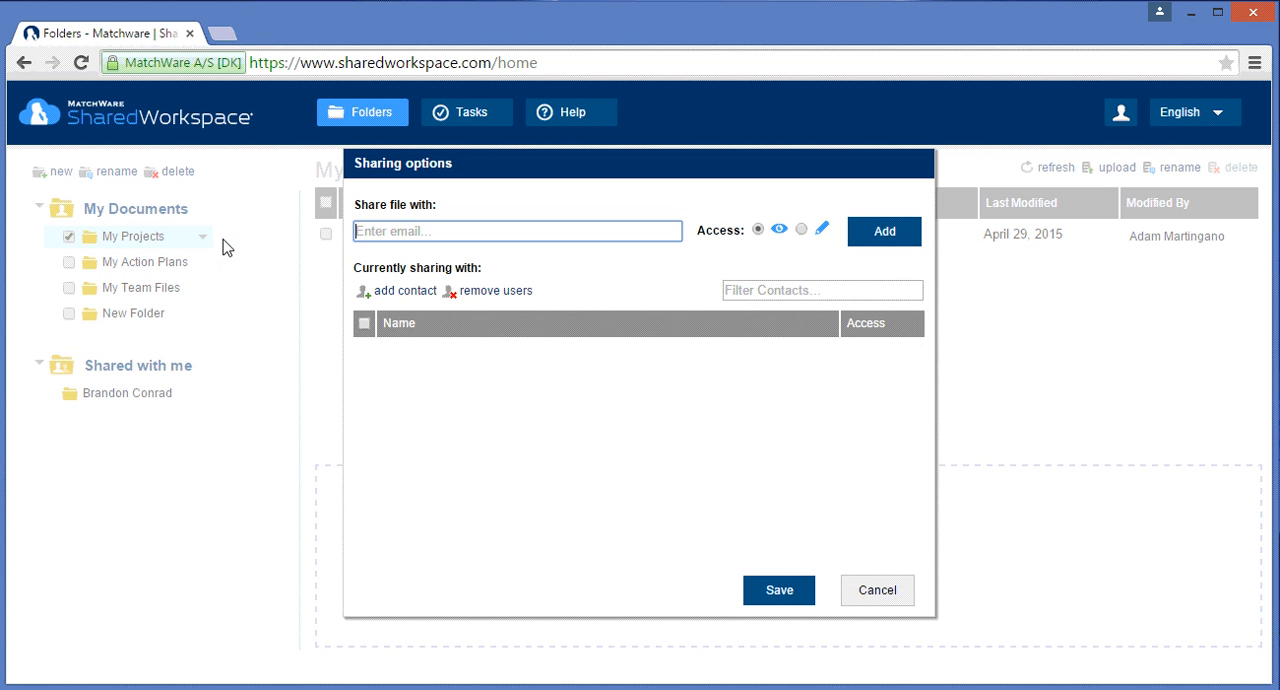
{"action": "left_click", "coordinate": [396, 290]}
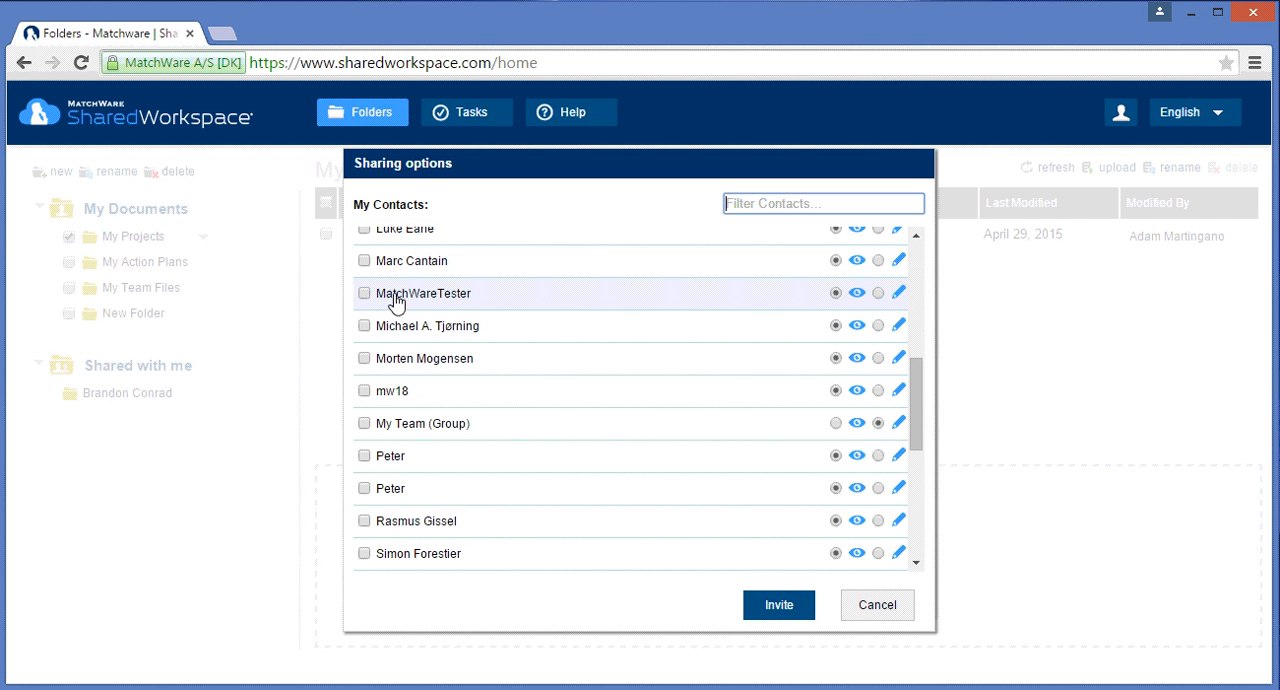
{"action": "mouse_move", "coordinate": [383, 423]}
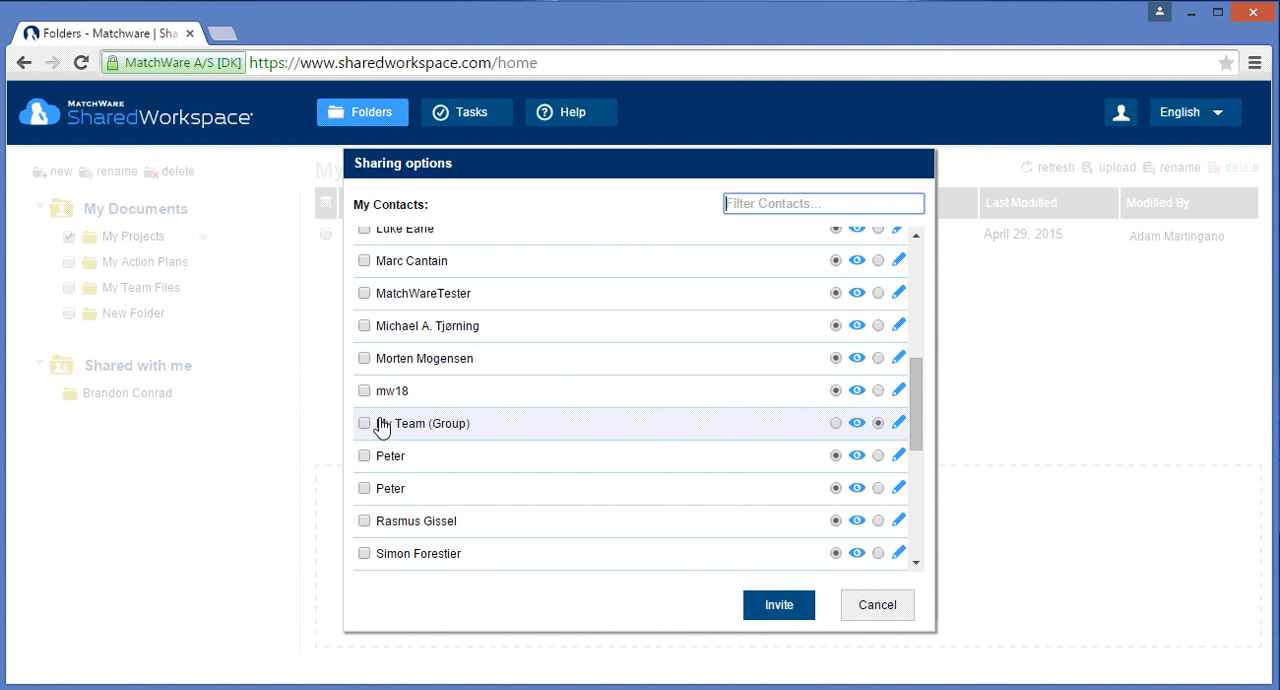
{"action": "left_click", "coordinate": [364, 423]}
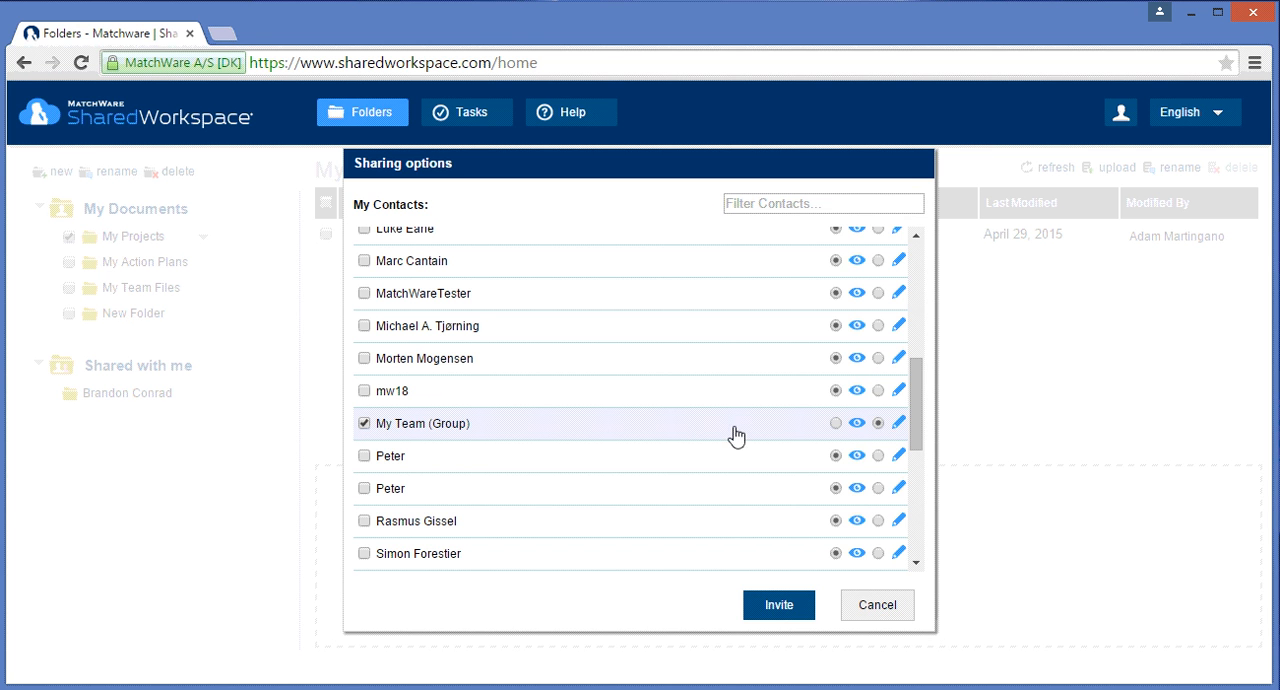
{"action": "mouse_move", "coordinate": [845, 447]}
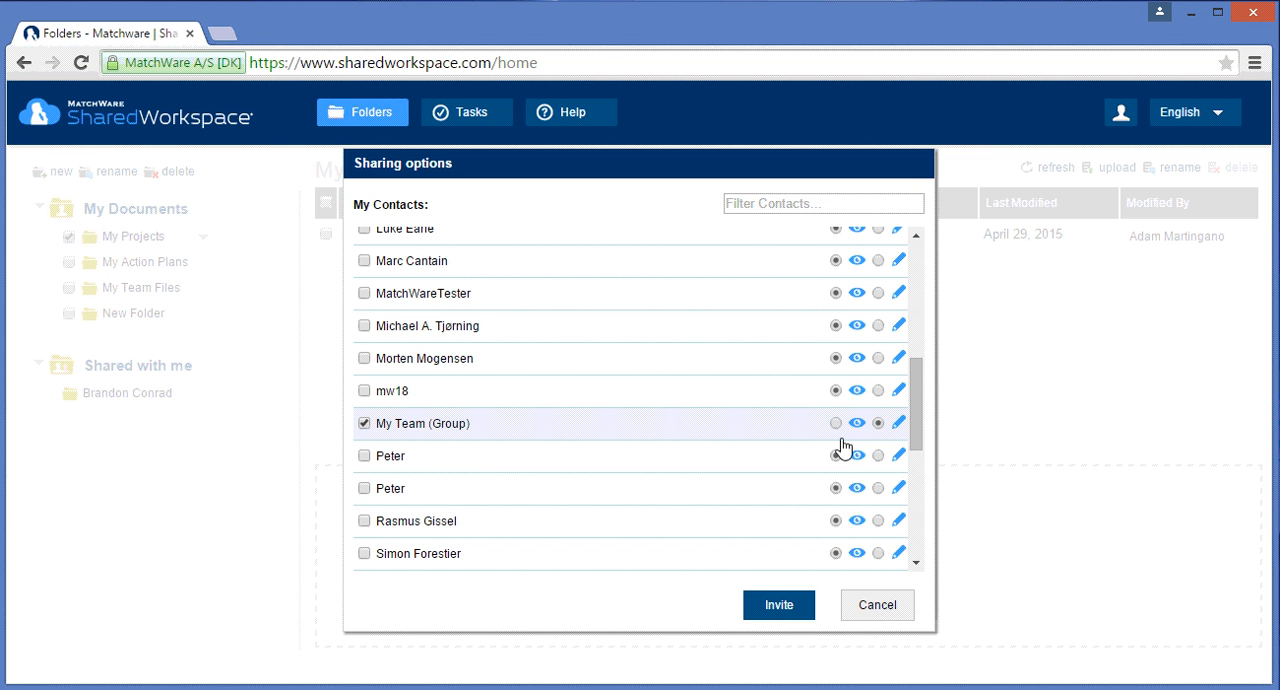